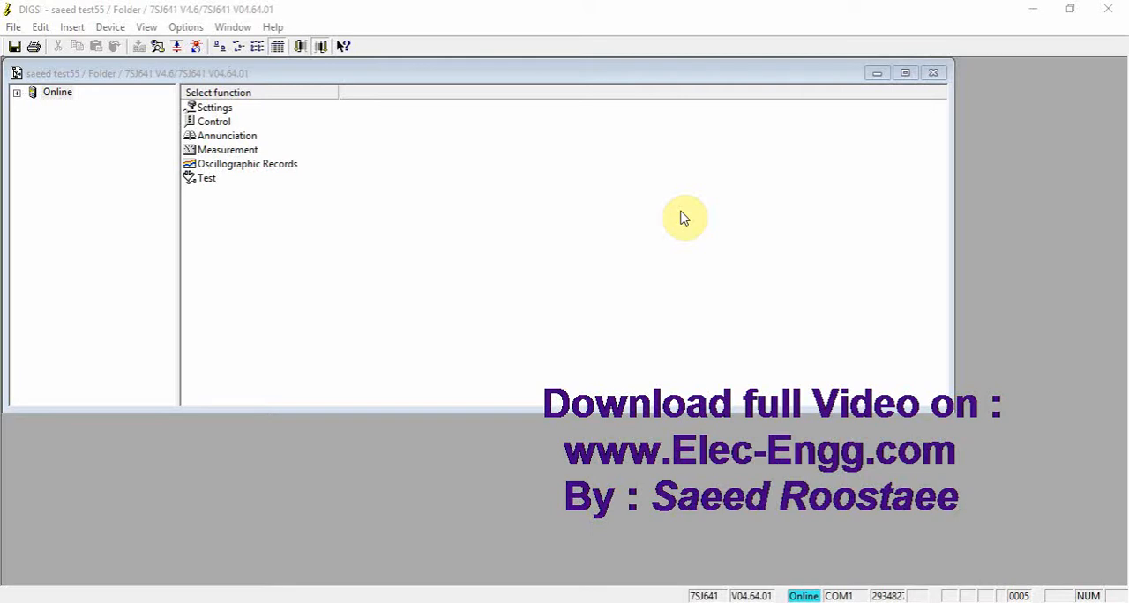
{"action": "mouse_move", "coordinate": [574, 591]}
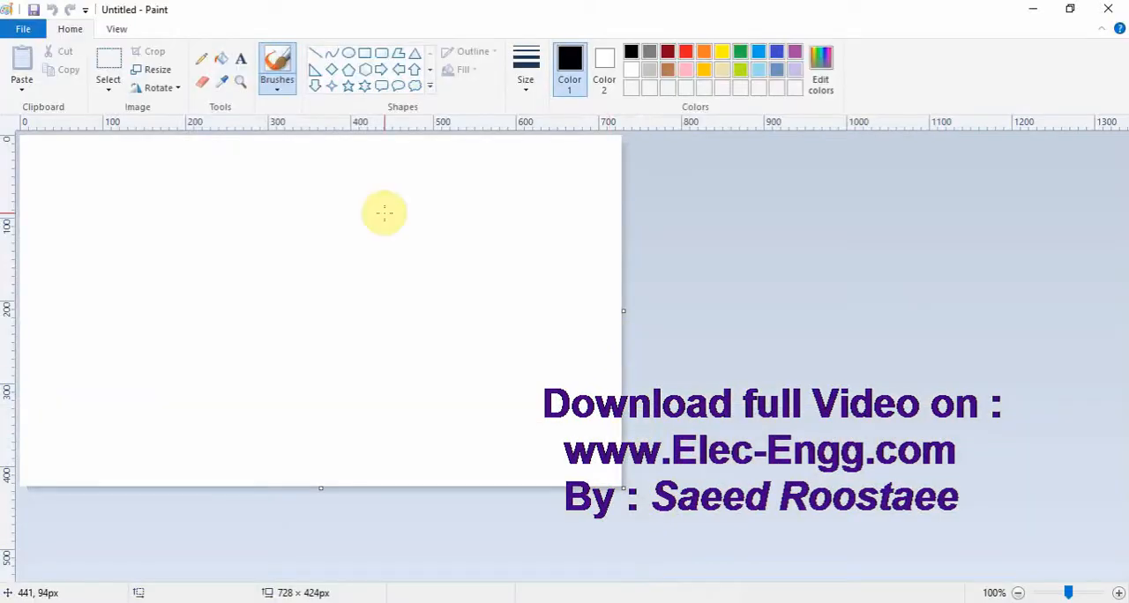
Draw two stacked small rectangles on the left and a tall rectangle to their right.
{"action": "left_click", "coordinate": [107, 67]}
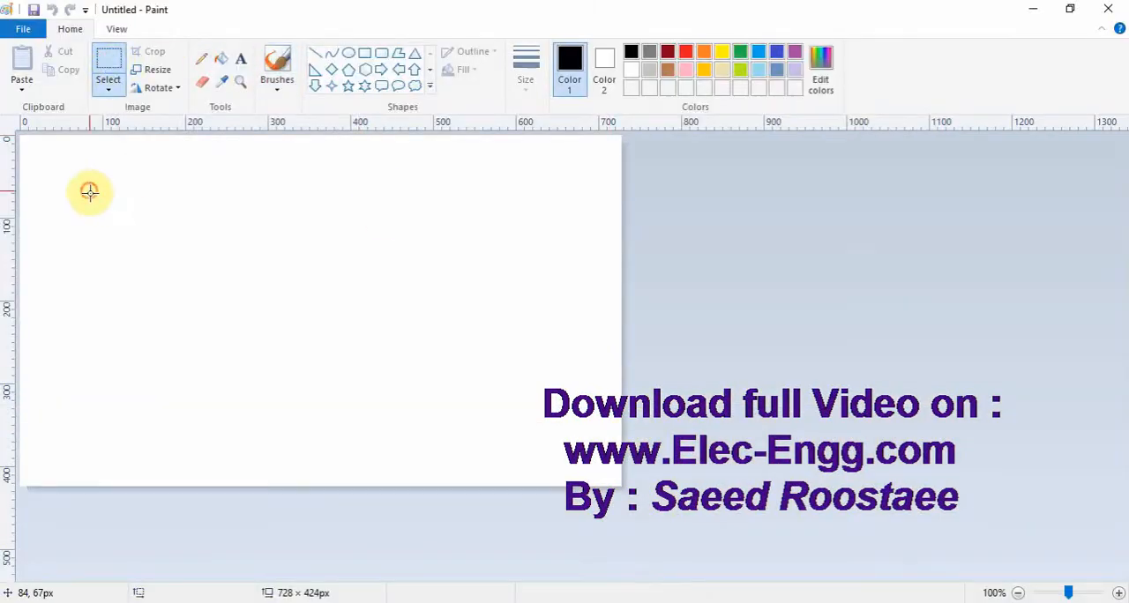
{"action": "left_click_drag", "start_coordinate": [88, 192], "coordinate": [149, 249]}
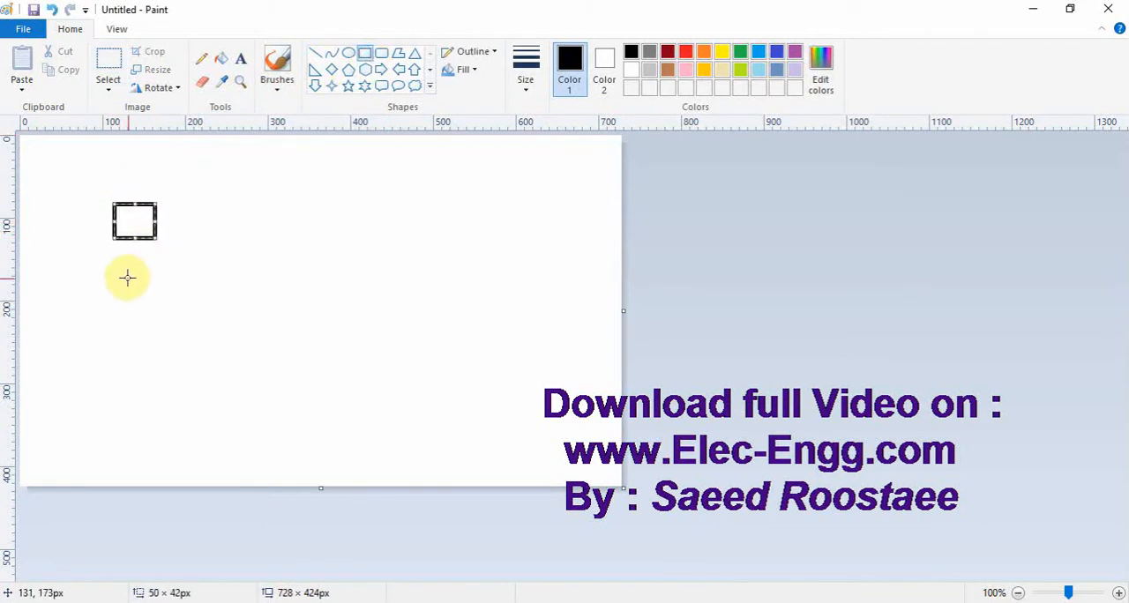
{"action": "left_click_drag", "start_coordinate": [126, 280], "coordinate": [170, 312]}
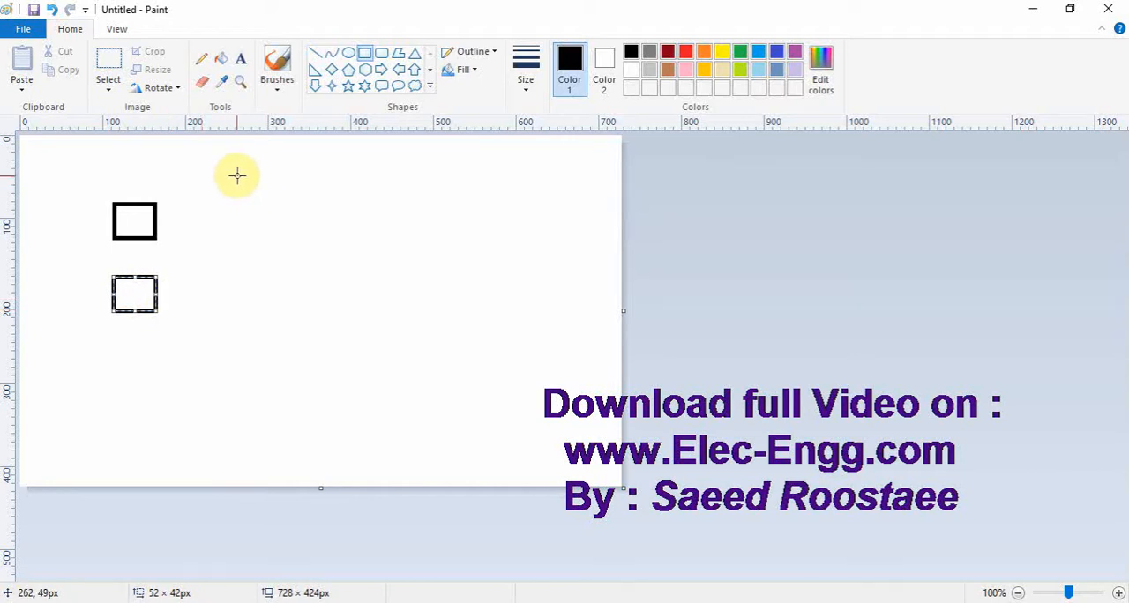
{"action": "left_click_drag", "start_coordinate": [236, 174], "coordinate": [300, 358]}
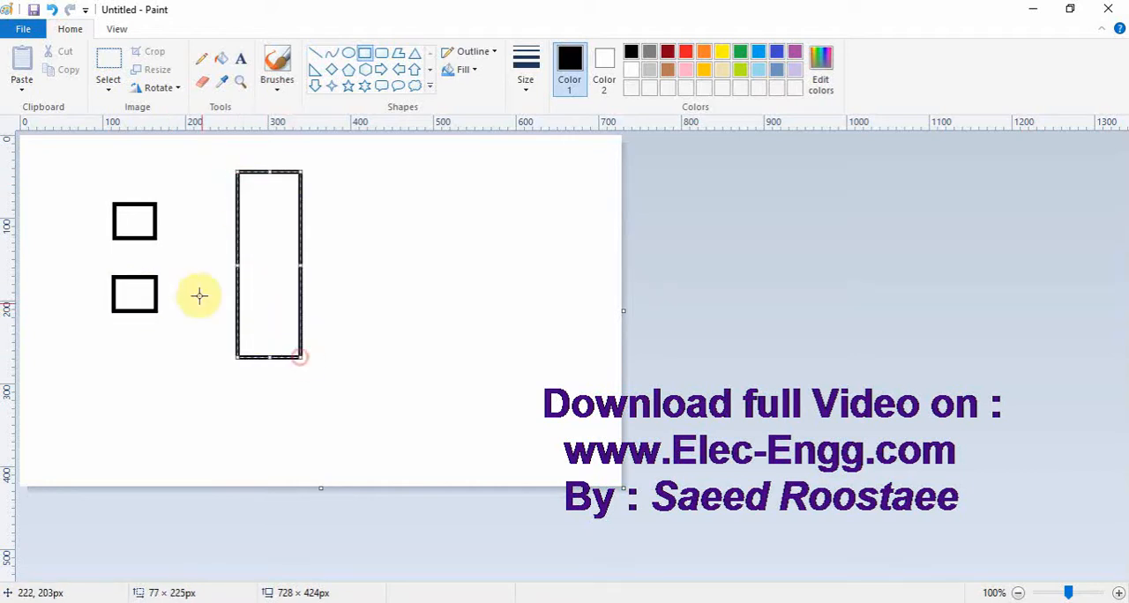
{"action": "mouse_move", "coordinate": [184, 158]}
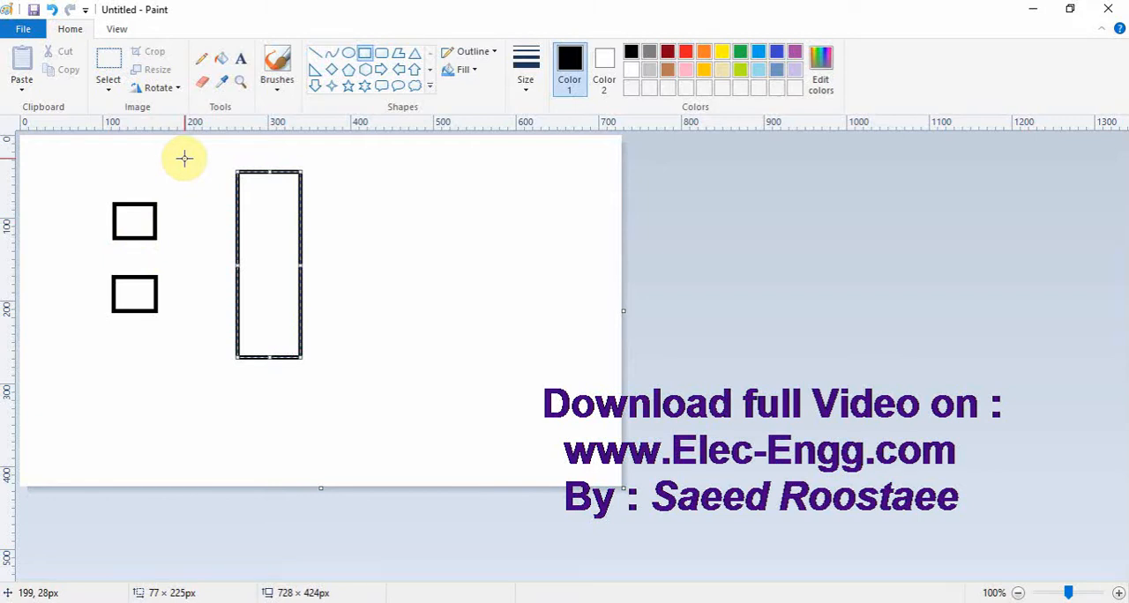
Type the label F3 inside the upper small box and begin the lower box's label.
{"action": "left_click", "coordinate": [133, 220]}
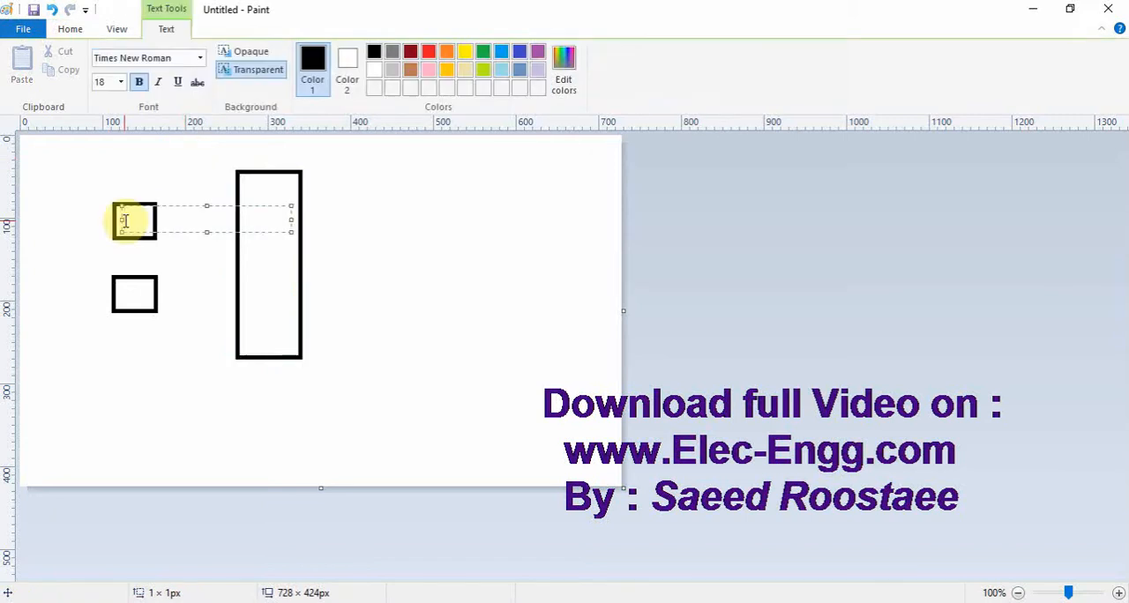
{"action": "type", "text": "F3"}
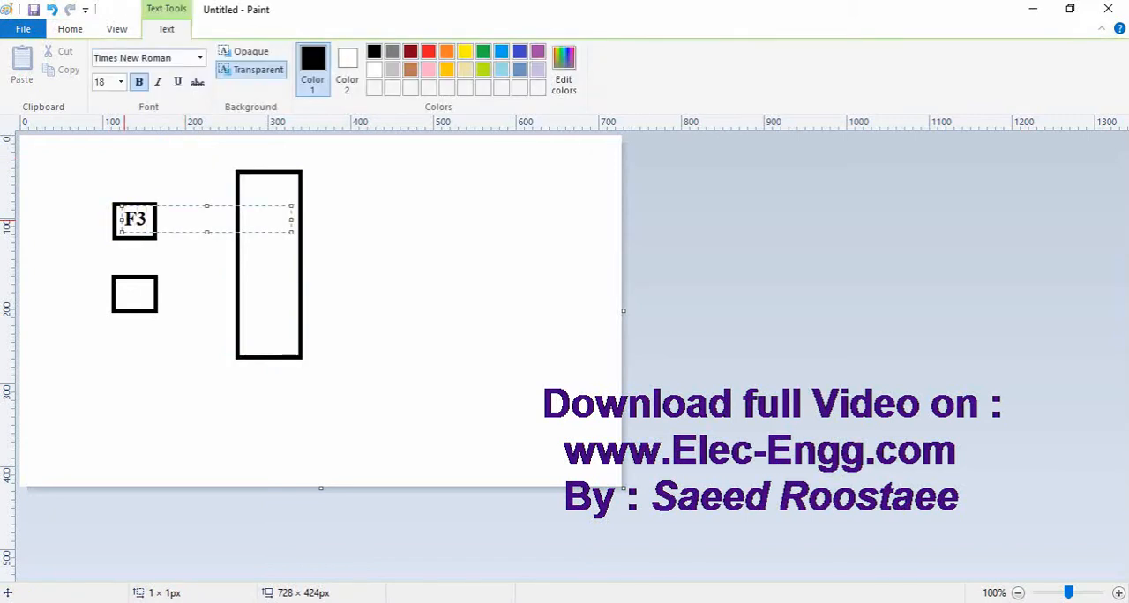
{"action": "left_click", "coordinate": [134, 293]}
{"action": "type", "text": "F4"}
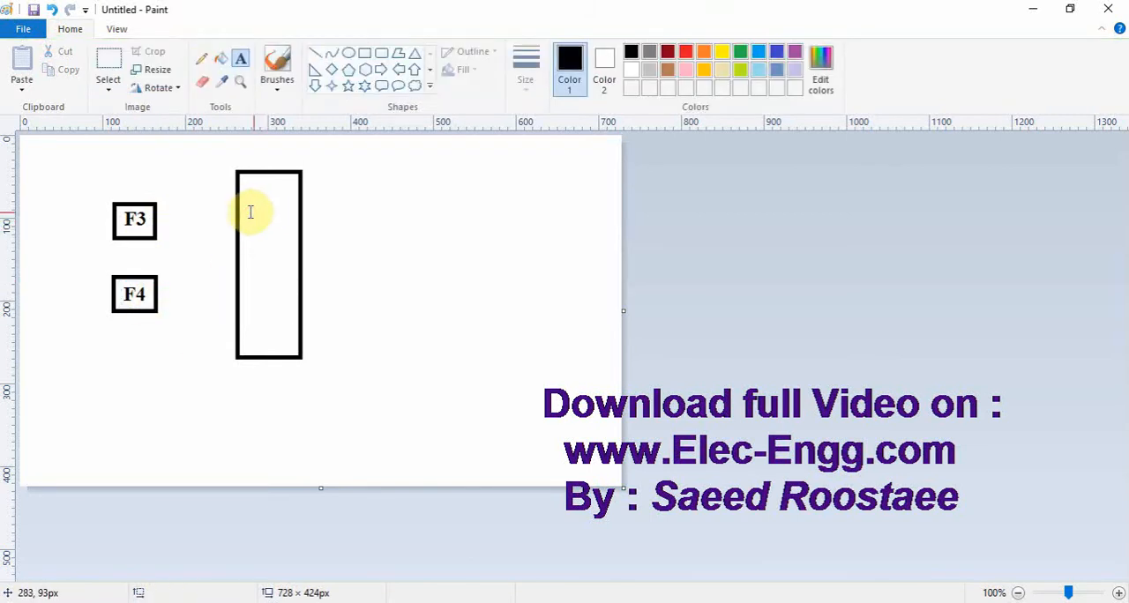
{"action": "mouse_move", "coordinate": [237, 154]}
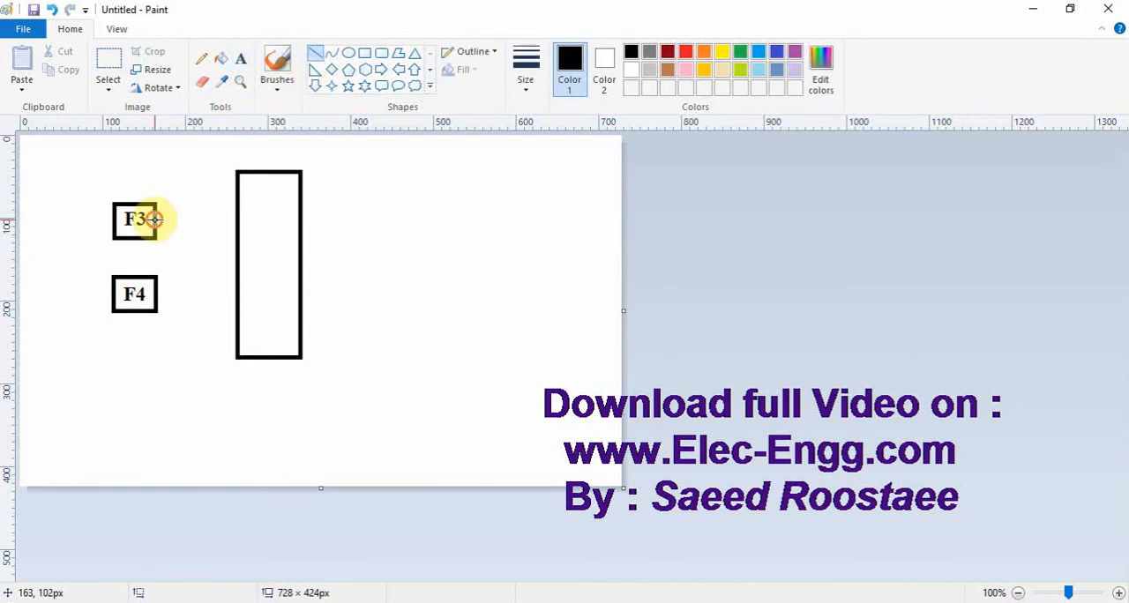
Draw a line from F3 to the tall rectangle and label its inputs S and R.
{"action": "left_click_drag", "start_coordinate": [160, 219], "coordinate": [236, 219]}
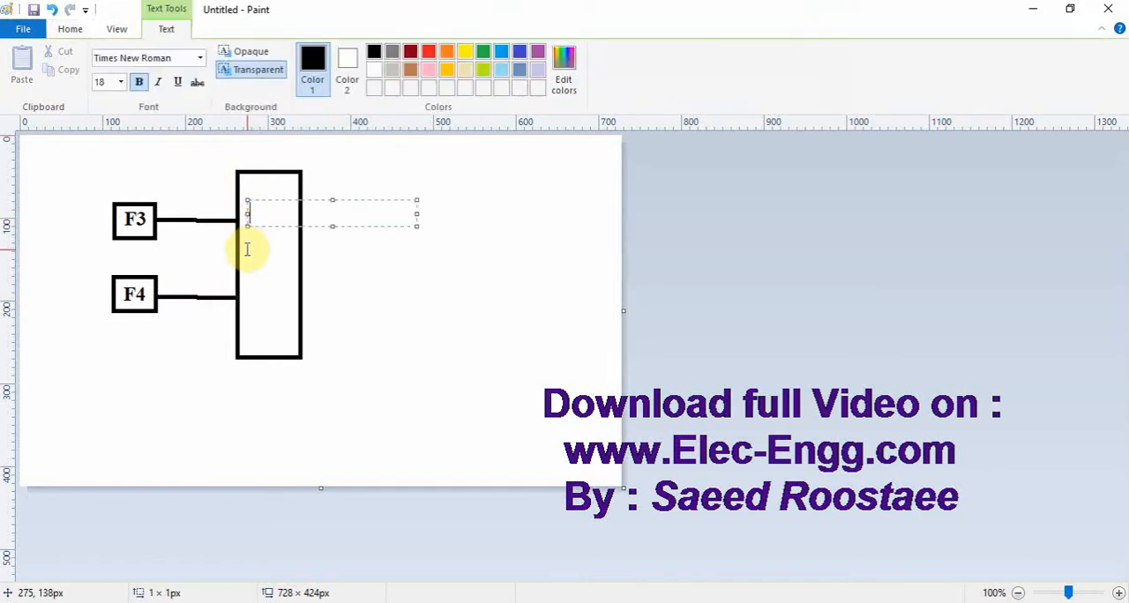
{"action": "type", "text": "S"}
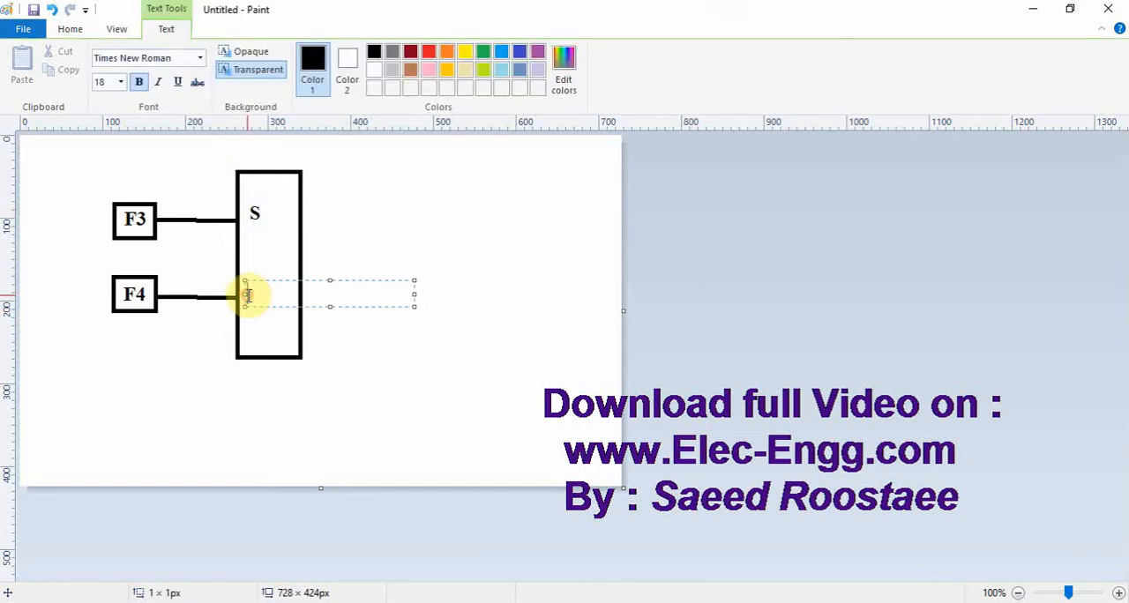
{"action": "type", "text": "R"}
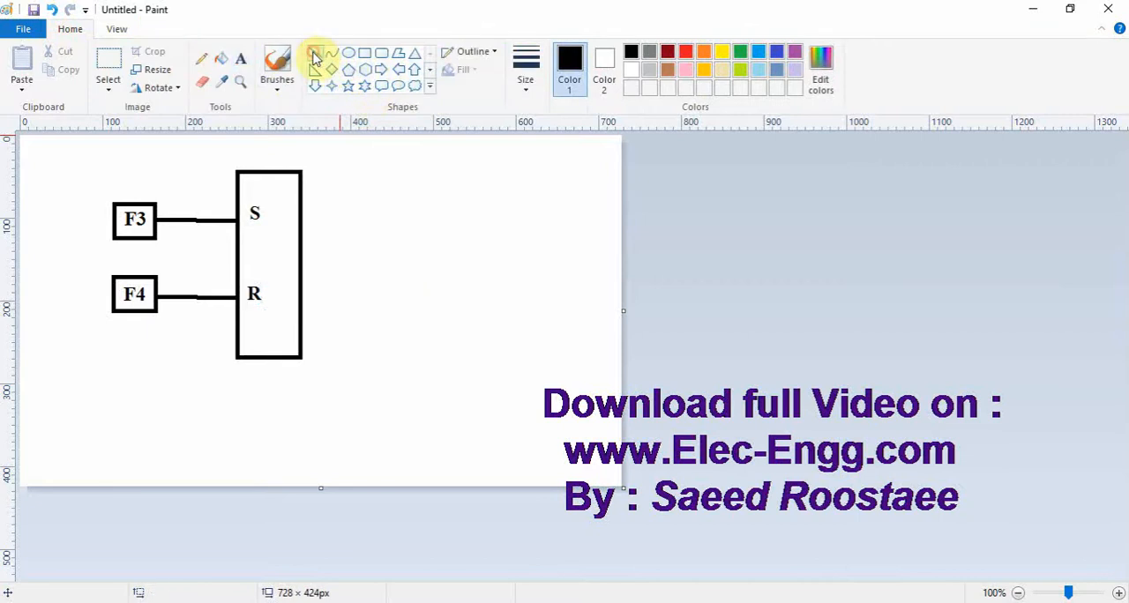
Draw an output line from the rectangle's lower edge and type the LED label above it.
{"action": "left_click_drag", "start_coordinate": [300, 340], "coordinate": [486, 340]}
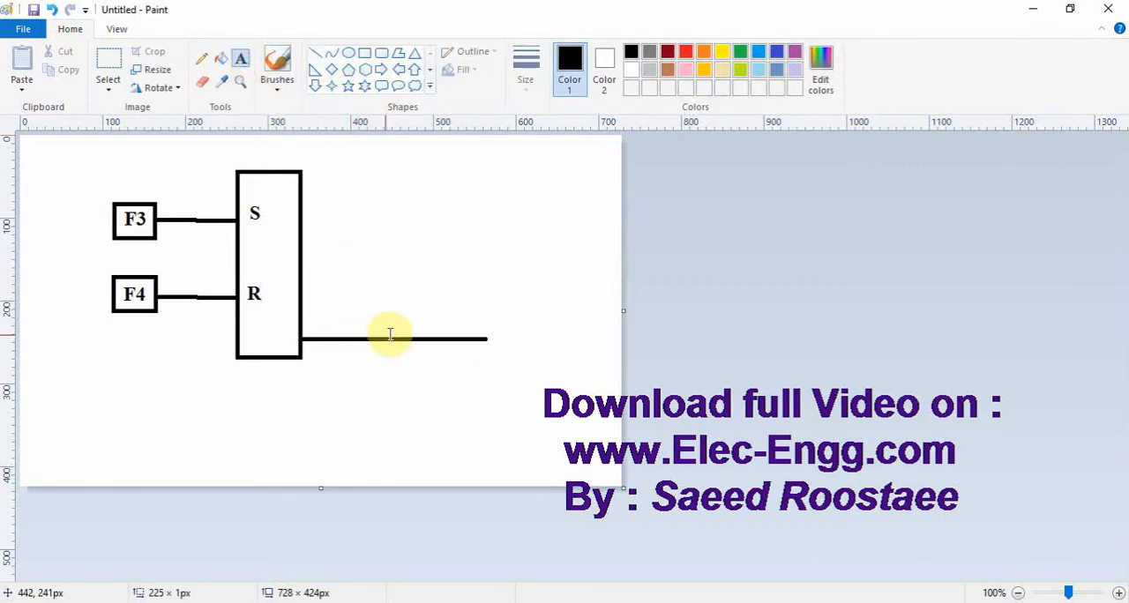
{"action": "left_click", "coordinate": [419, 331]}
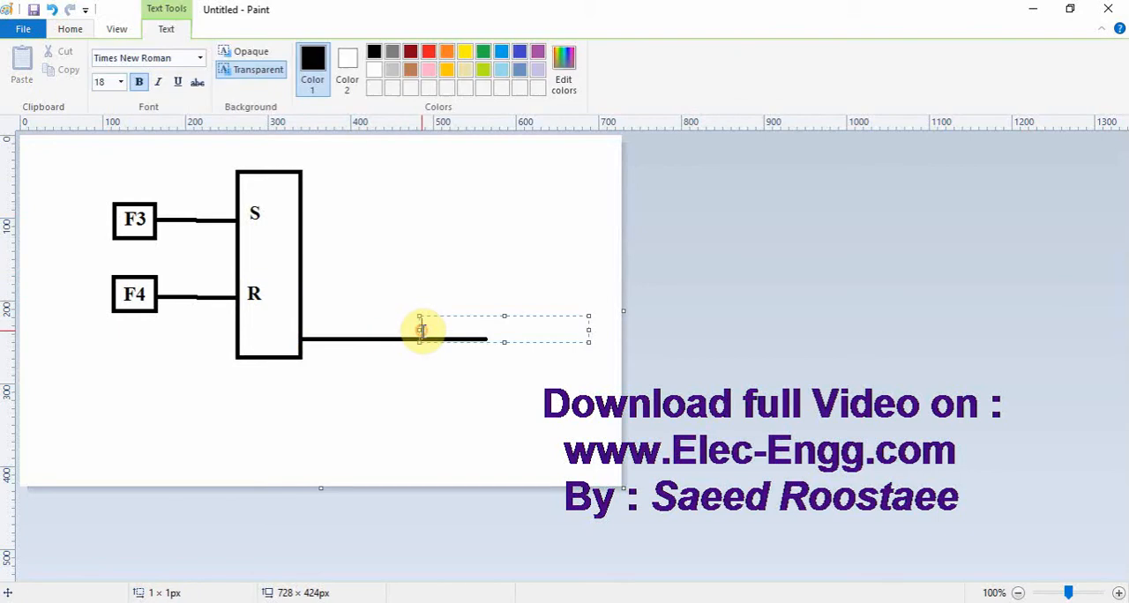
{"action": "type", "text": "L"}
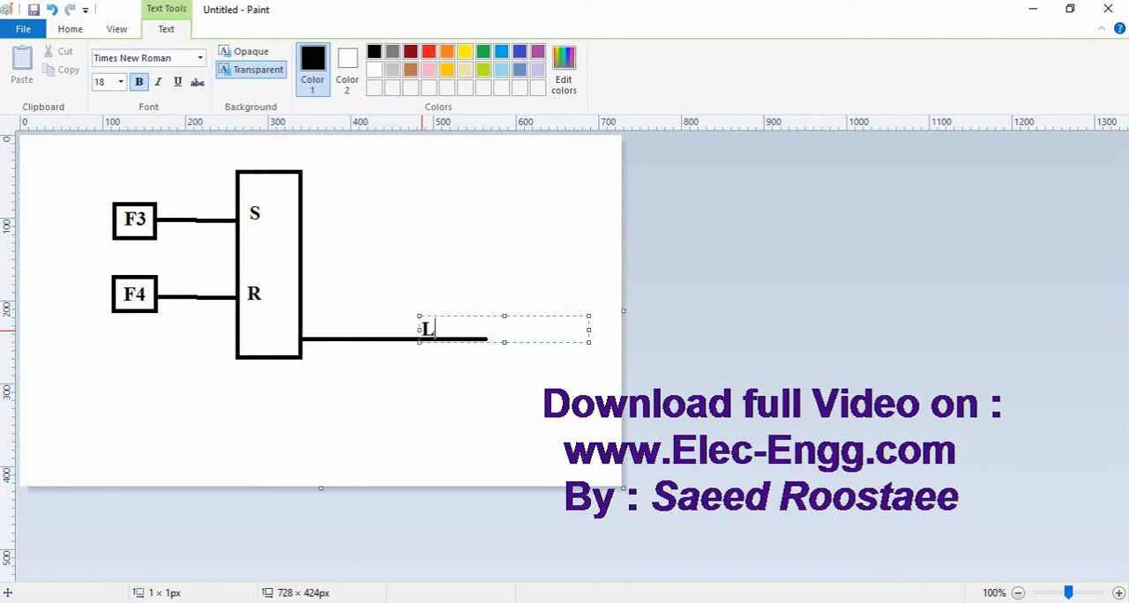
{"action": "type", "text": "ED 12"}
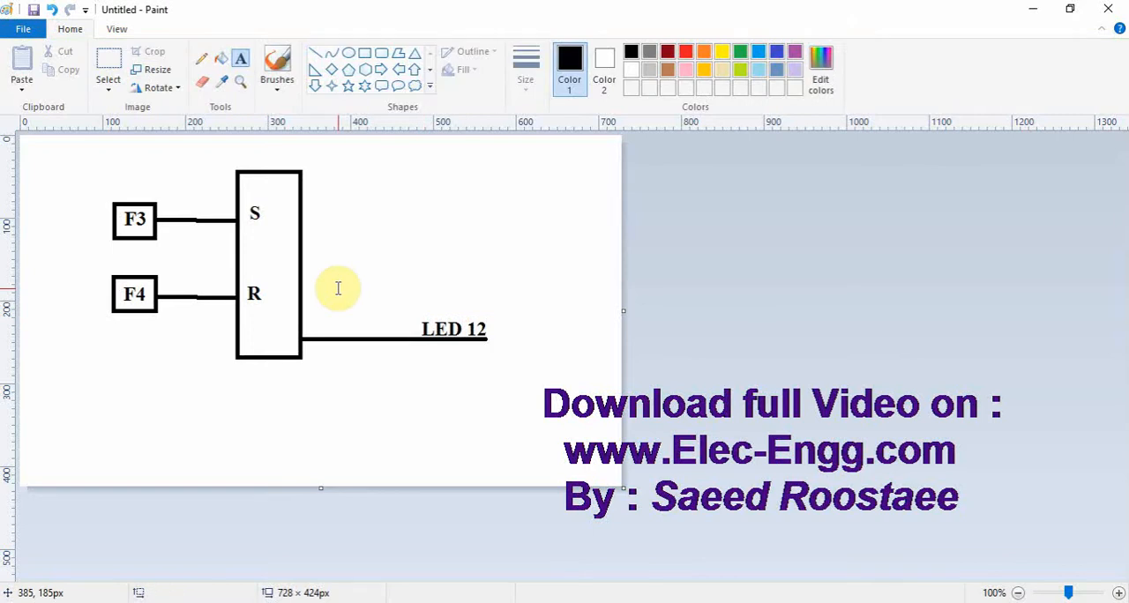
{"action": "mouse_move", "coordinate": [766, 563]}
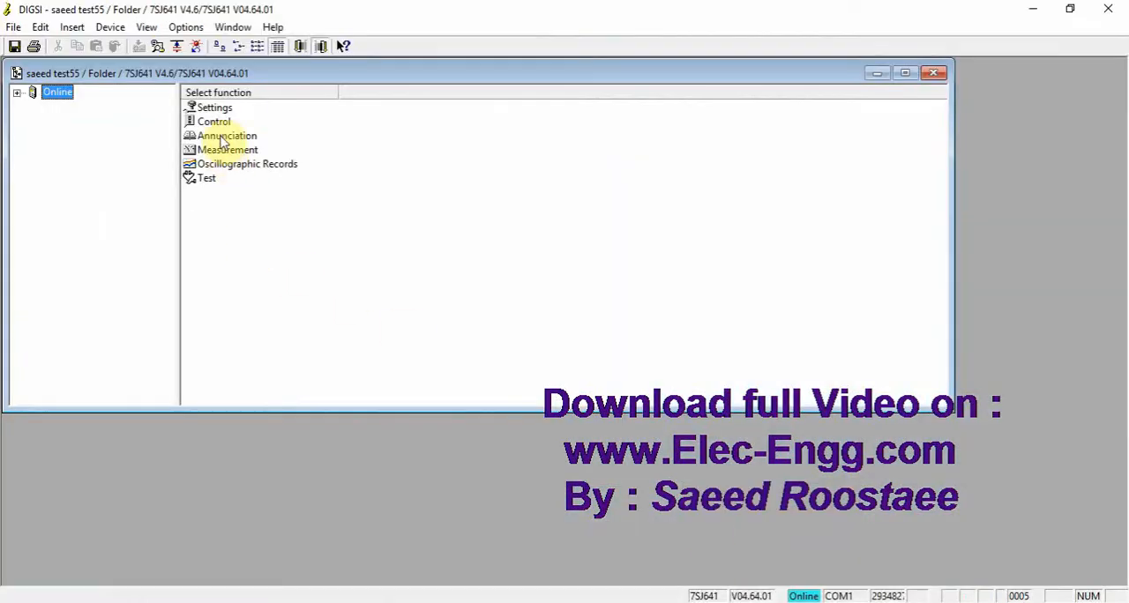
{"action": "mouse_move", "coordinate": [213, 121]}
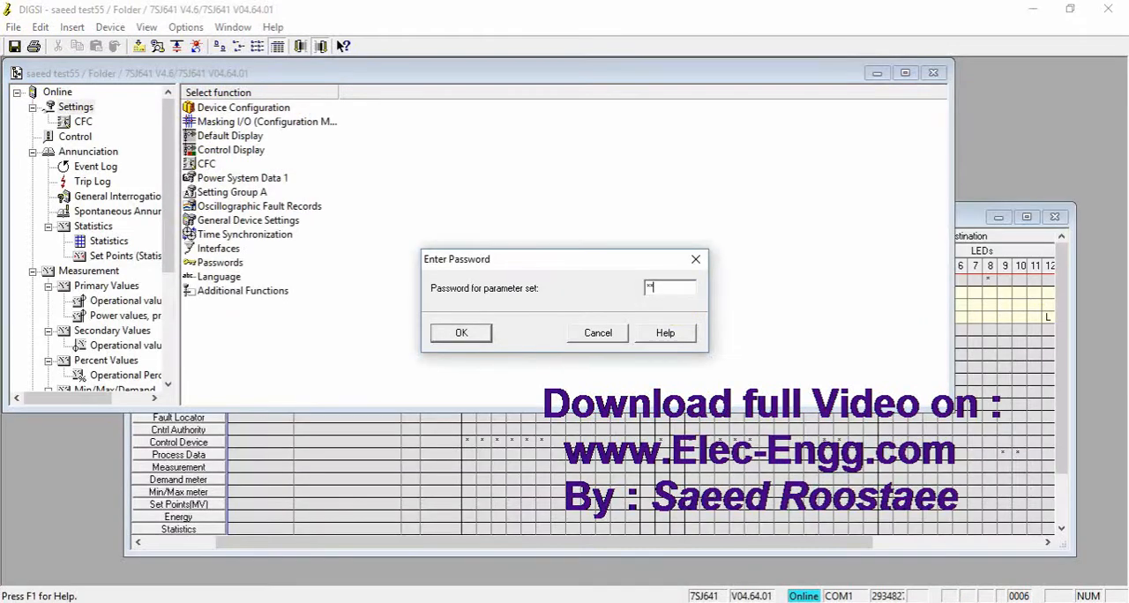
Confirm the parameter-set password and dismiss the report so the settings download.
{"action": "type", "text": "*"}
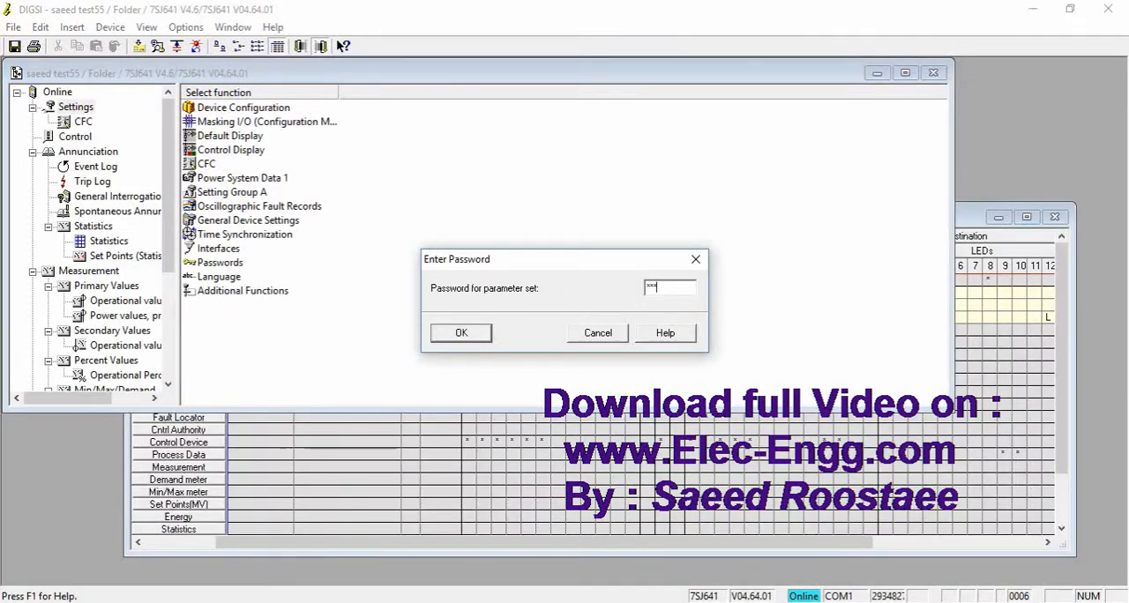
{"action": "left_click", "coordinate": [461, 332]}
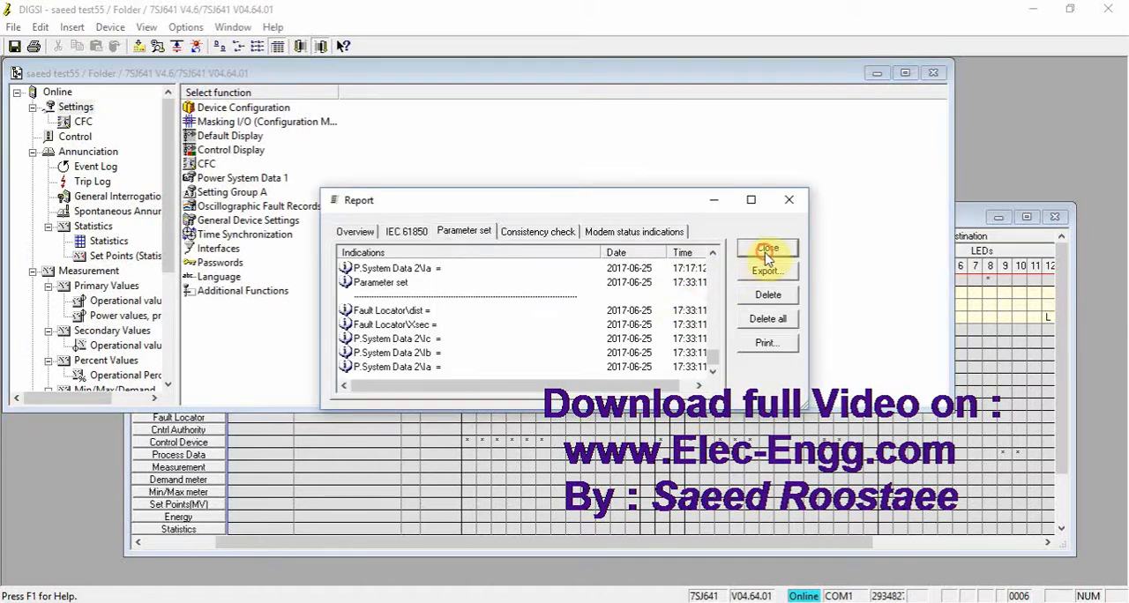
{"action": "left_click", "coordinate": [767, 247]}
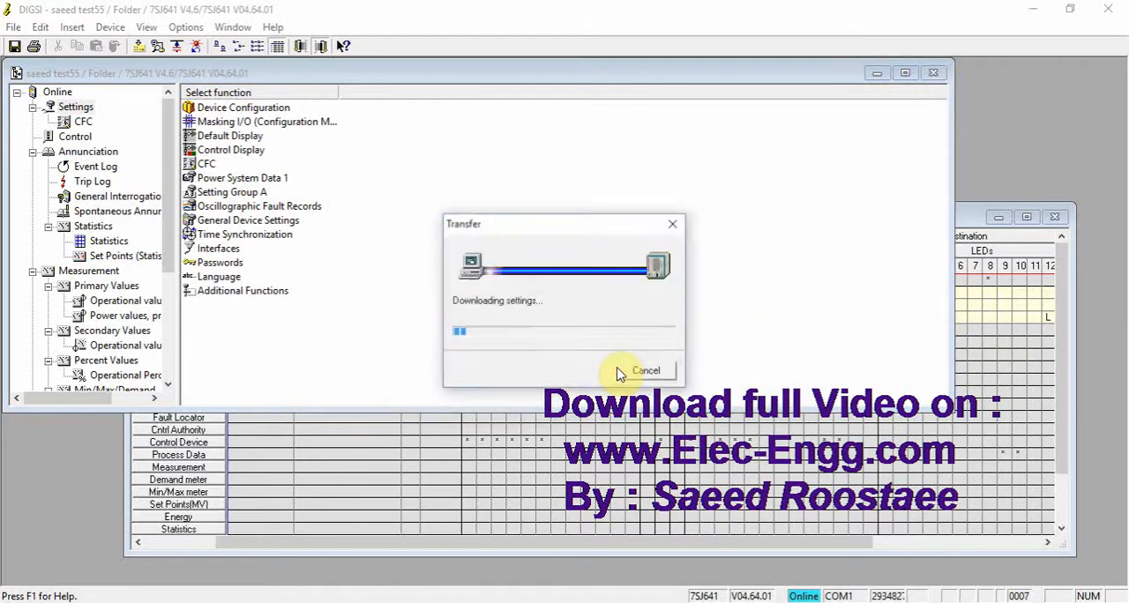